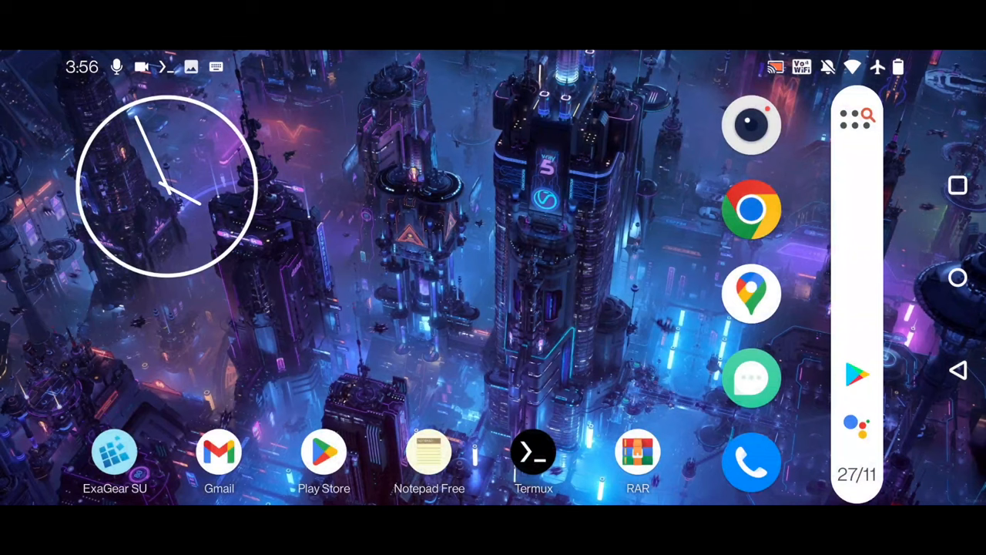
- Preview the finished Termux layout briefly and return to the home screen
left_click(533, 450)
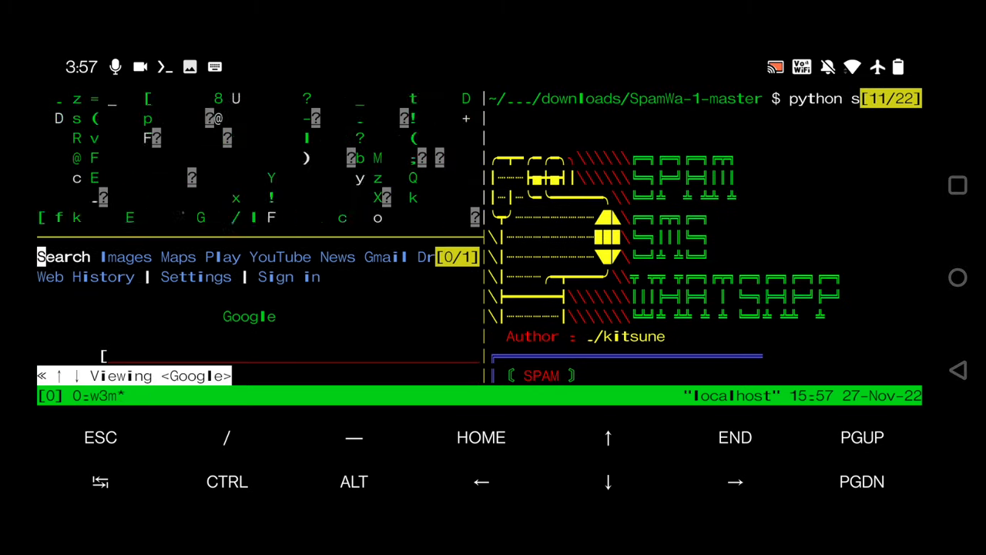
key("HOME")
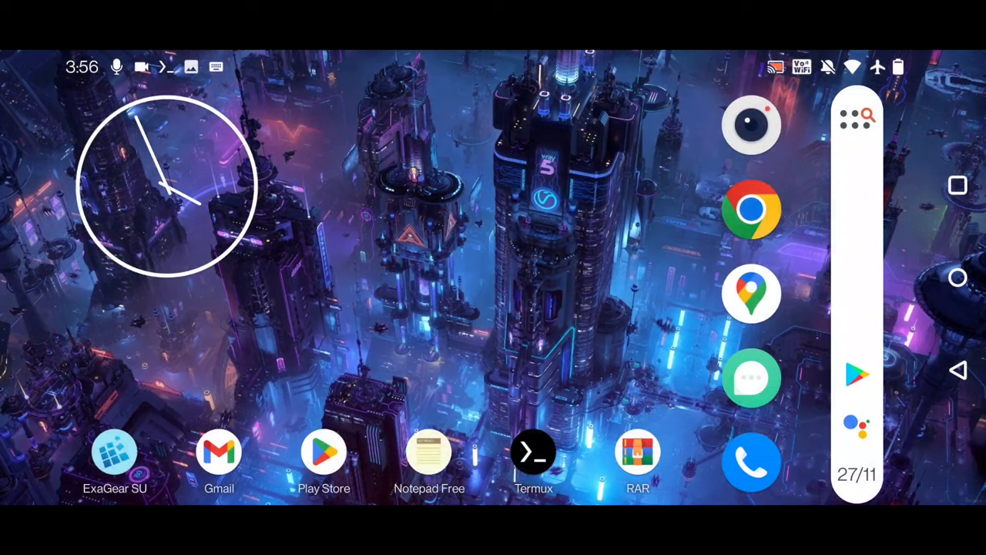
left_click(219, 453)
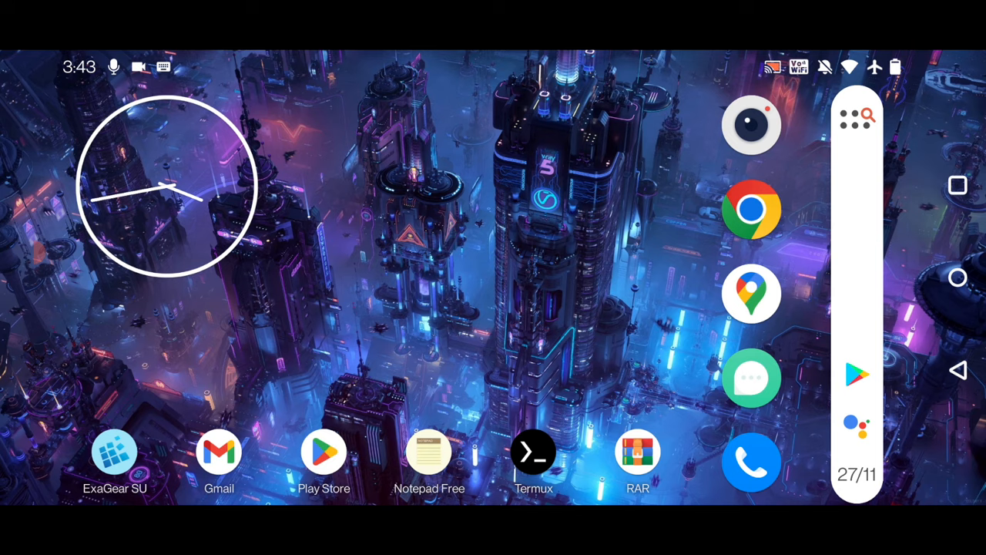
- Launch Termux and run pkg update to refresh the package lists
left_click(533, 453)
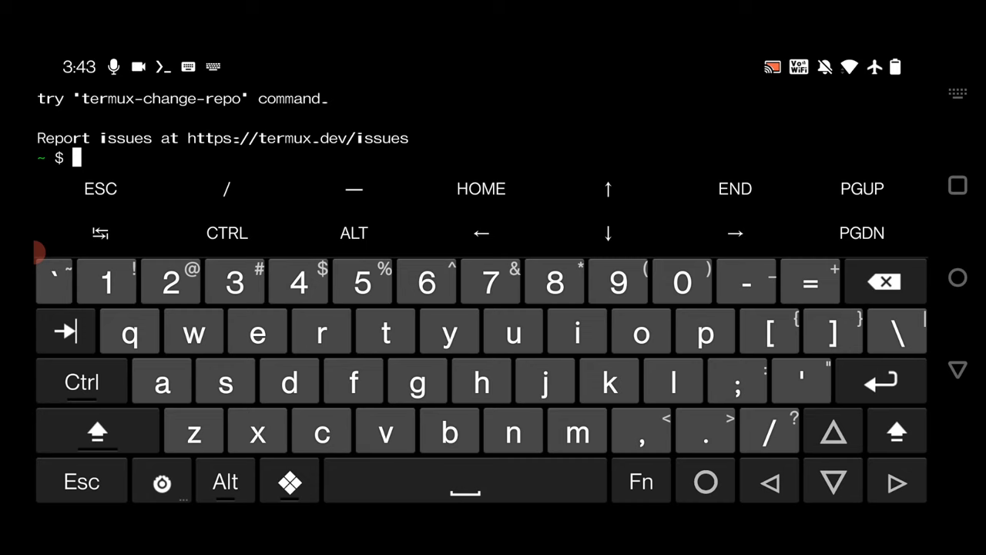
type("kg upda")
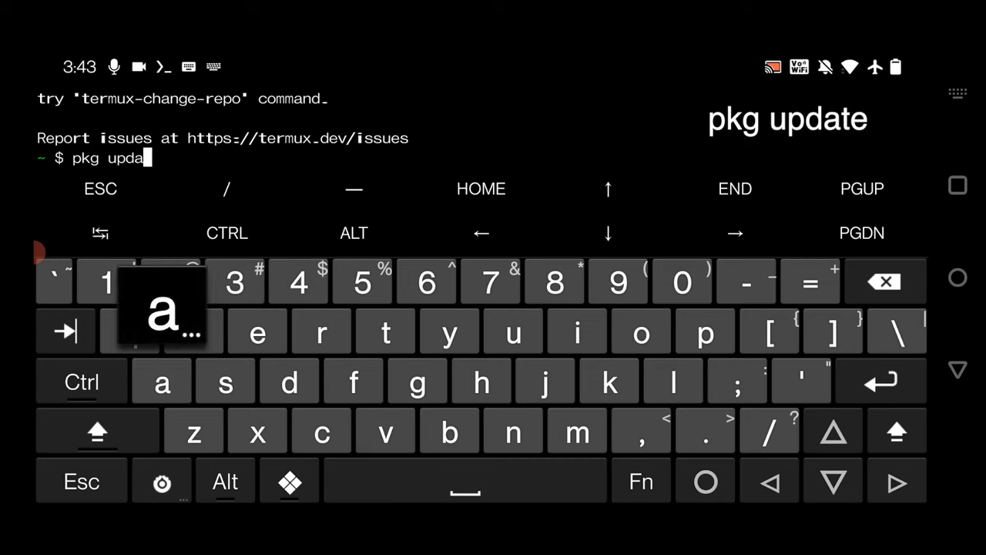
type("te")
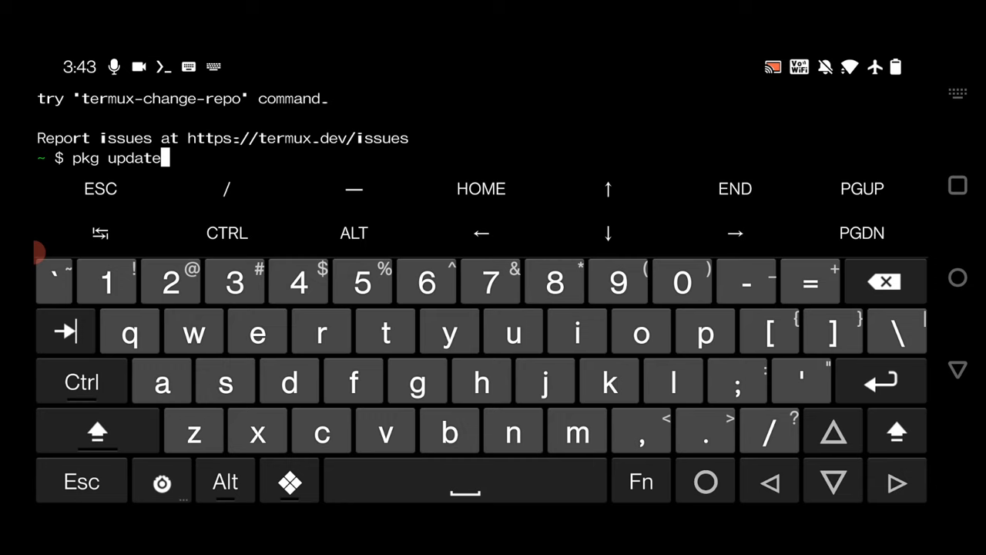
left_click(417, 382)
type("install tmux")
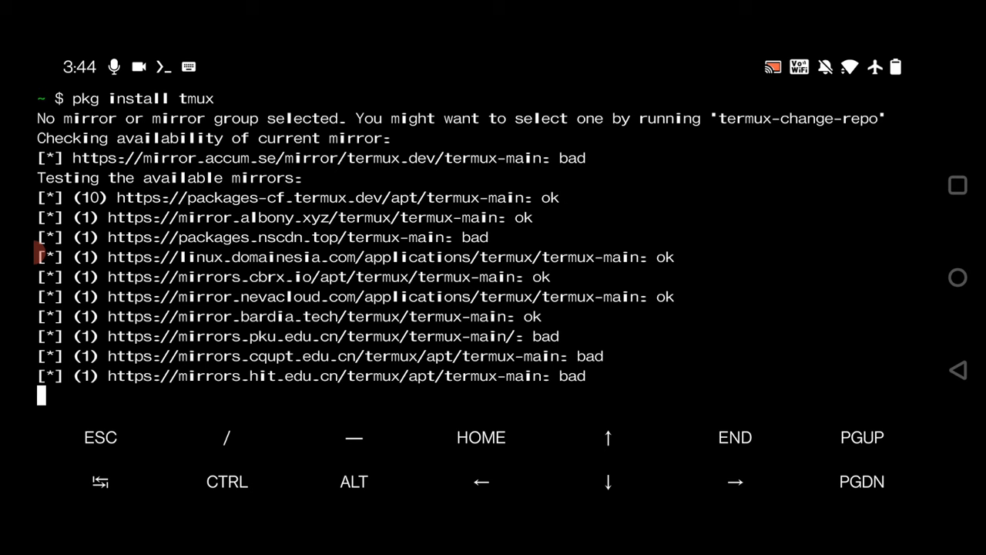
- Follow the pkg install tmux output until tmux 3.3-2 finishes setting up
scroll("down", 3)
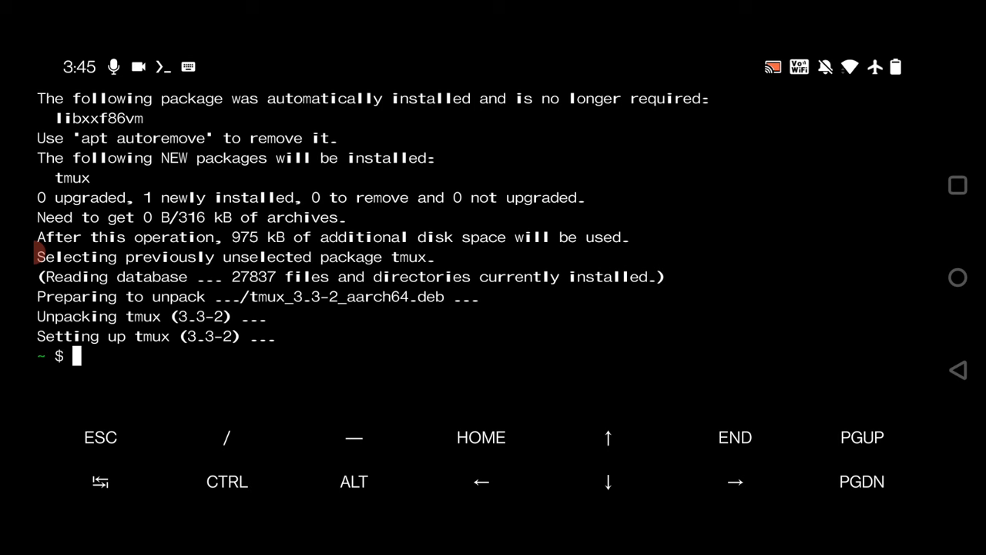
- Run tmux at the shell to start a new session showing window 0:bash
left_click(188, 66)
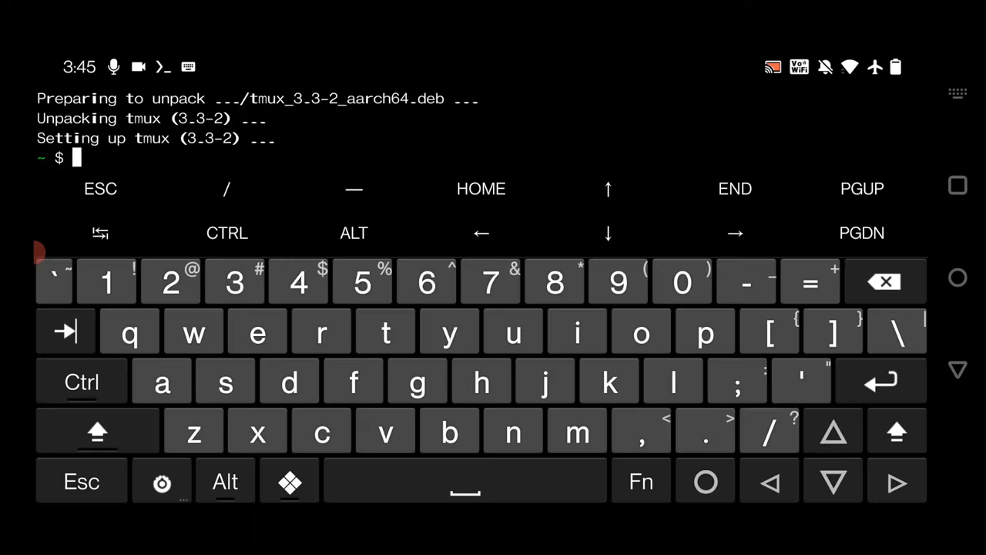
left_click(385, 331)
type("tmux")
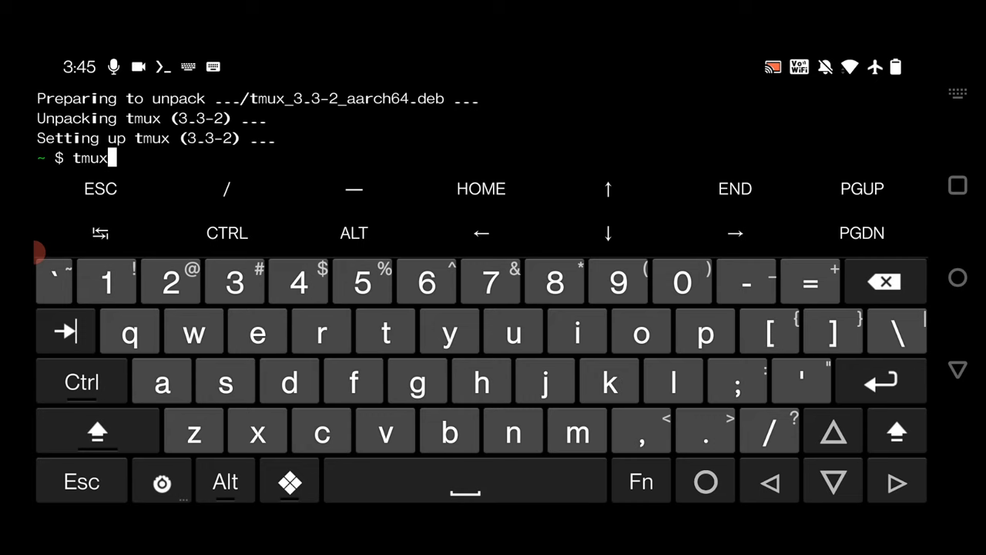
key("Return")
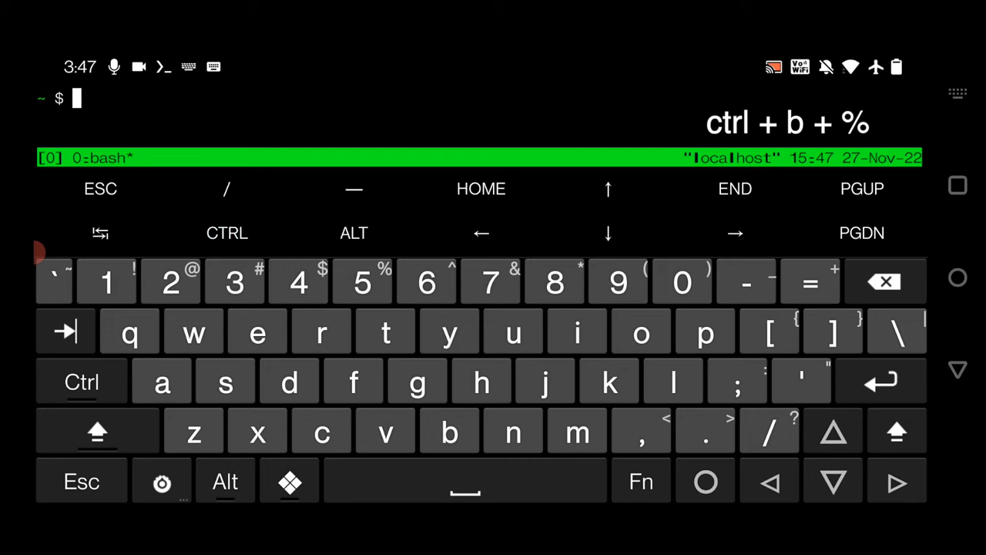
- Split the tmux window vertically with Ctrl+B % into two side-by-side bash panes
left_click(97, 431)
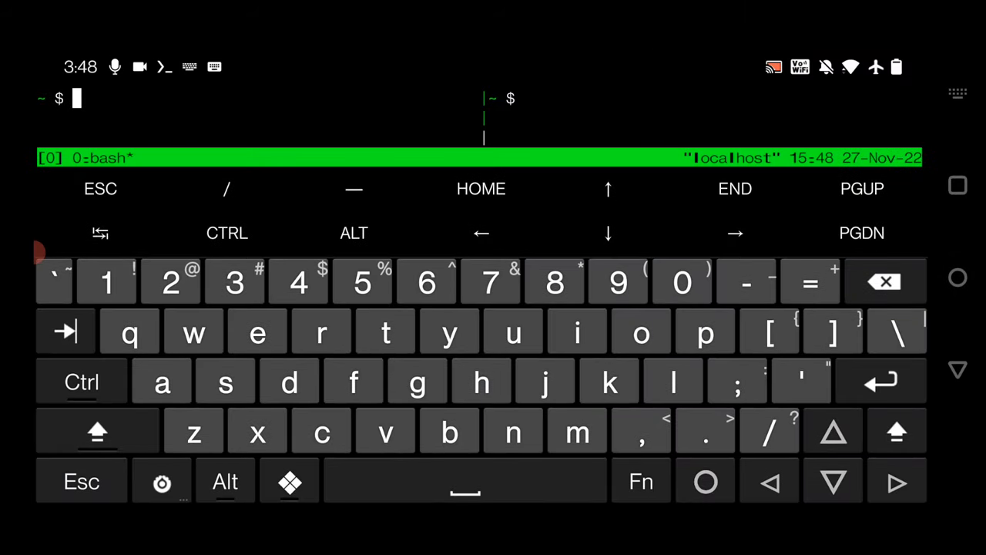
left_click(228, 232)
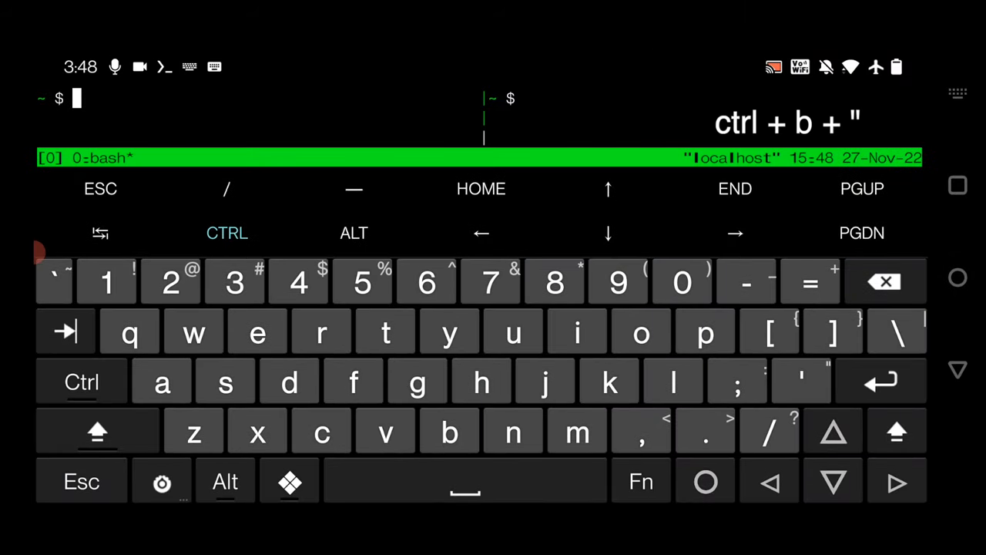
- Split the left pane horizontally with Ctrl+b " to get three bash panes
left_click(95, 430)
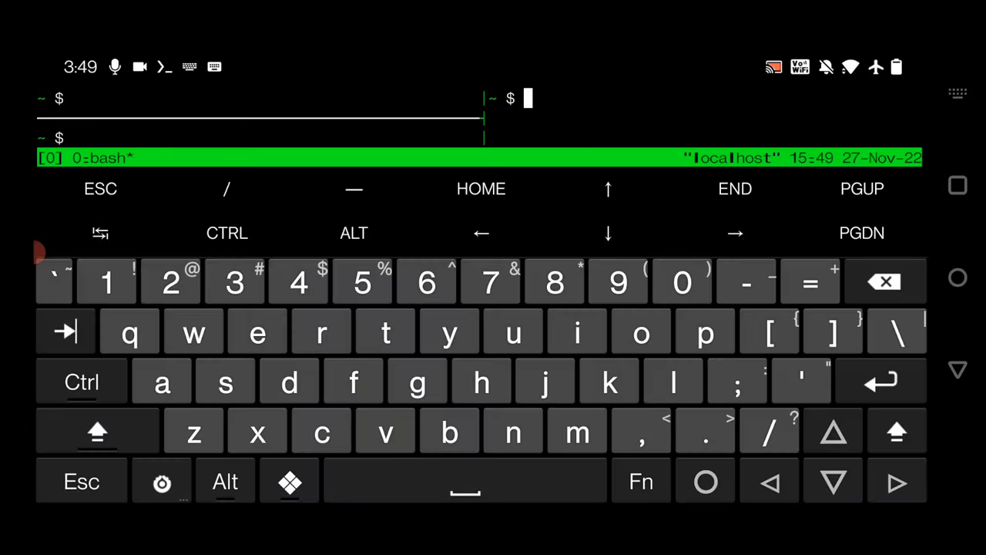
- In the right pane run pwd, cd storage, ls and cd downloads to reach ~/storage/downloads
type("pwd")
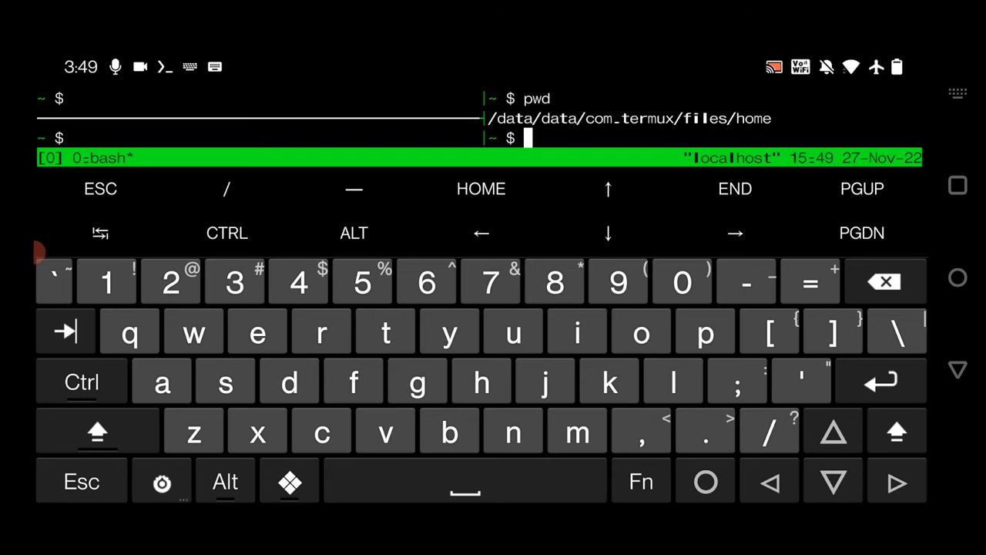
type("ls")
type("cd ")
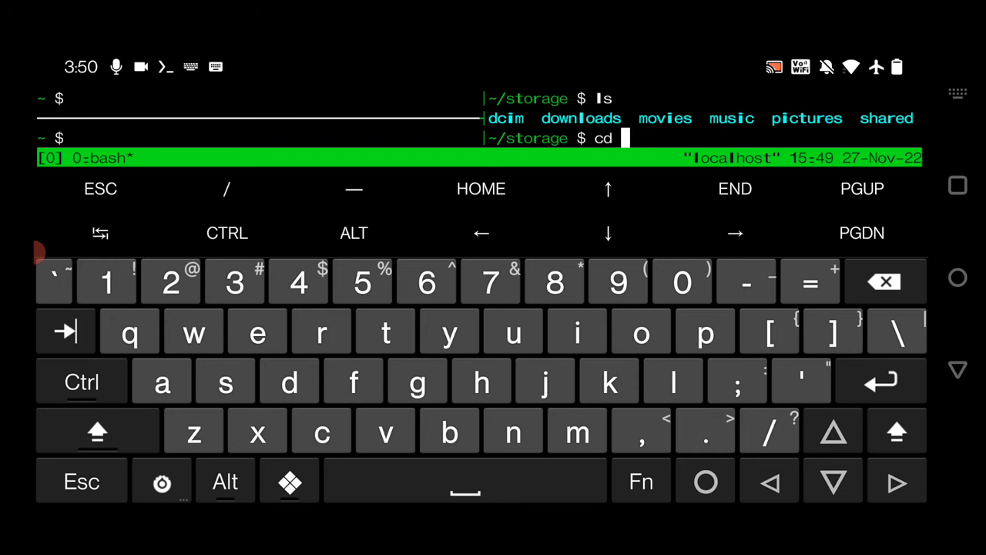
type("dow")
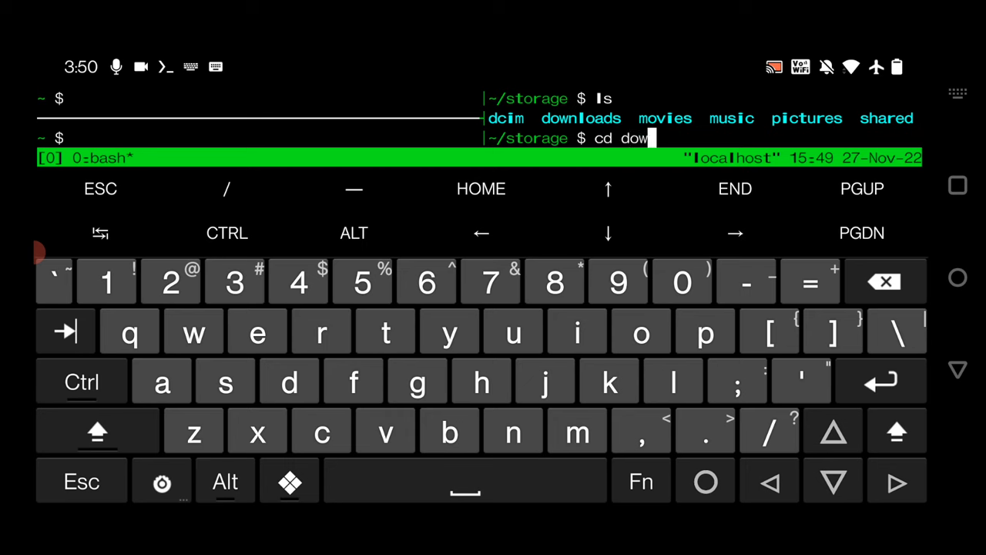
type("n")
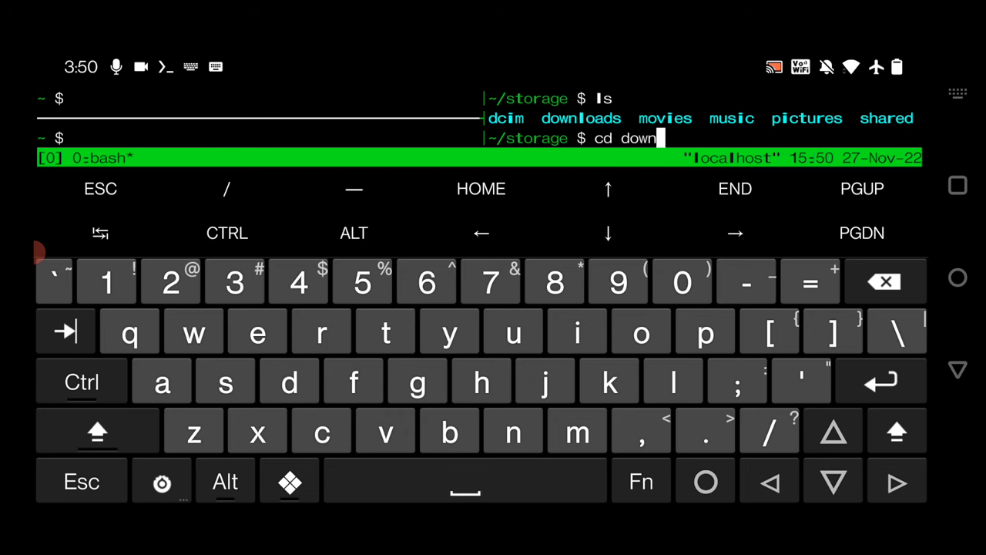
type("loads")
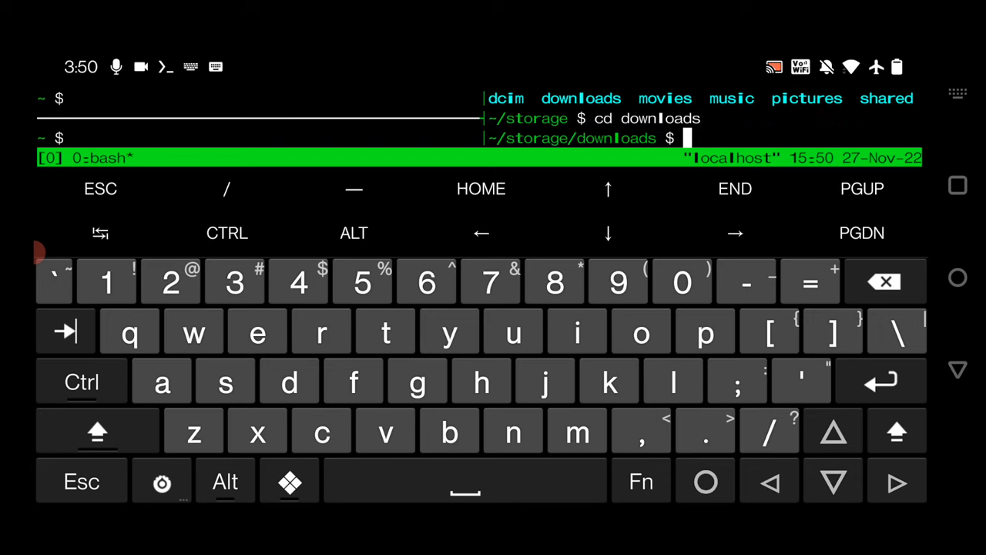
type("cd")
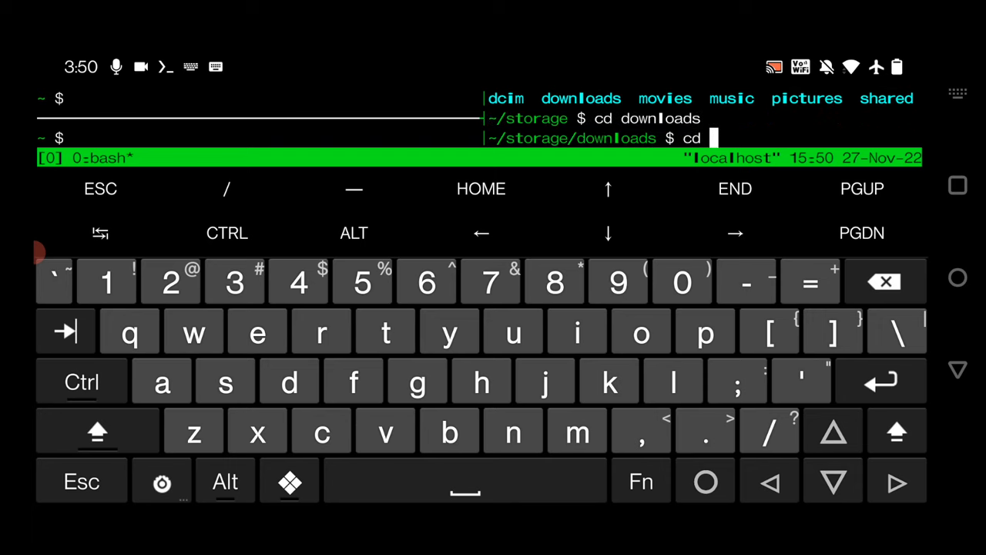
- Enter SpamWa-1-master/ and run python spam.py to show its numbered service menu
type("SpamWa-1-master/")
type("python")
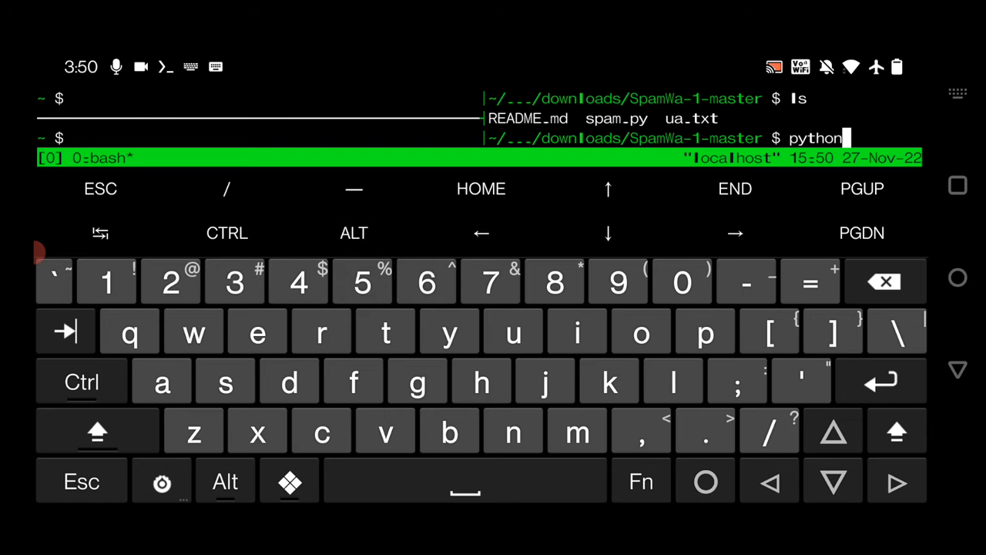
type("sp")
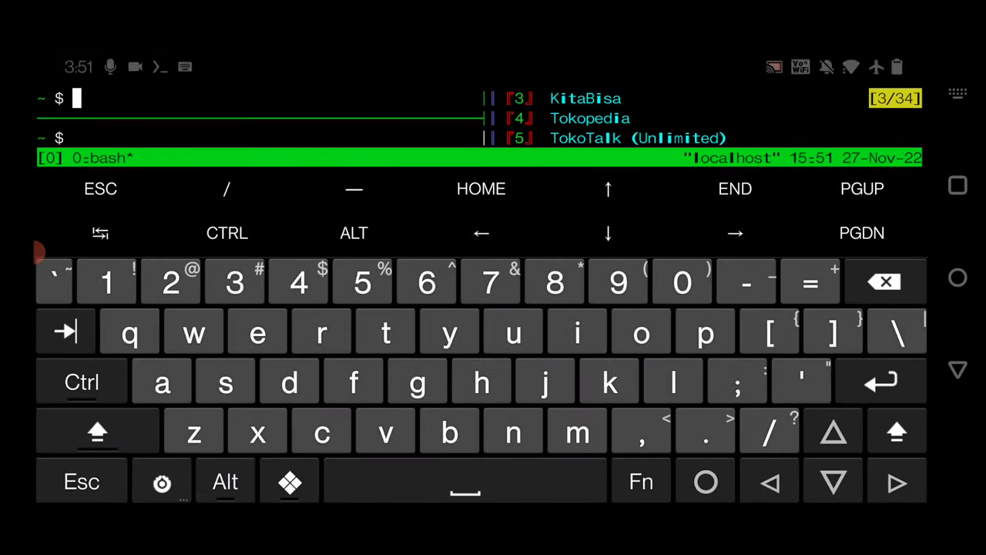
- Run cmatrix in the upper-left pane for falling characters beside the script menu
type("c")
left_click(259, 137)
type("w")
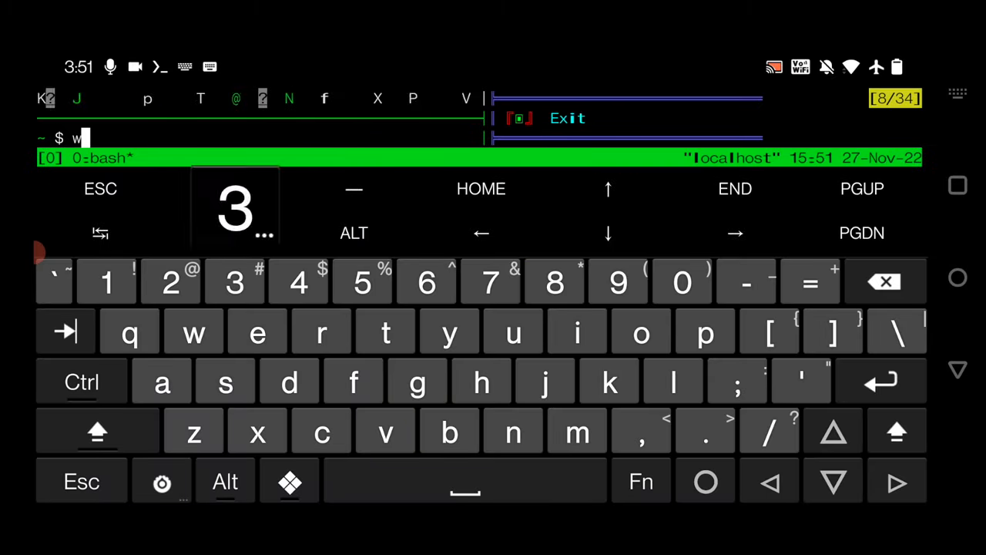
- Start typing the w3m command with a web address in the lower-left pane
type("3m")
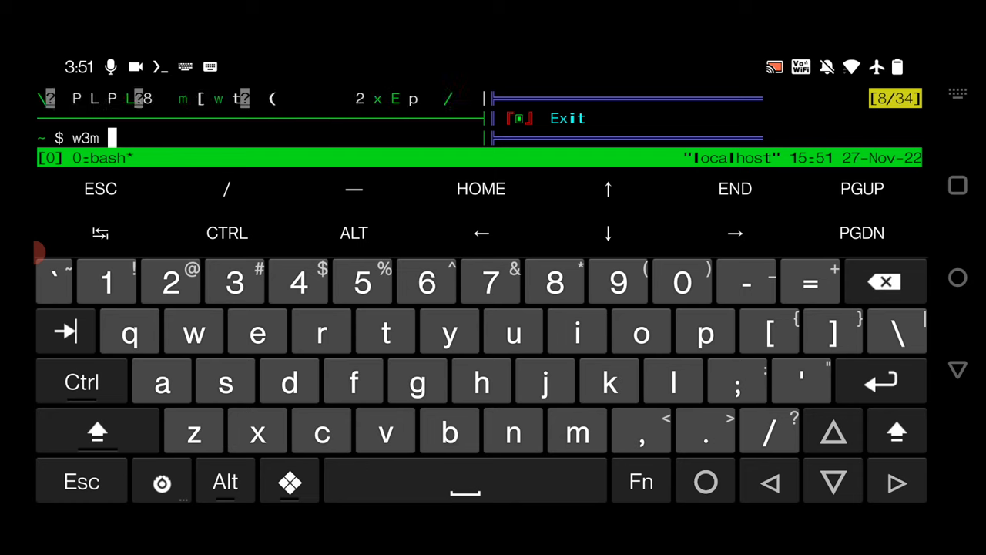
type("ww")
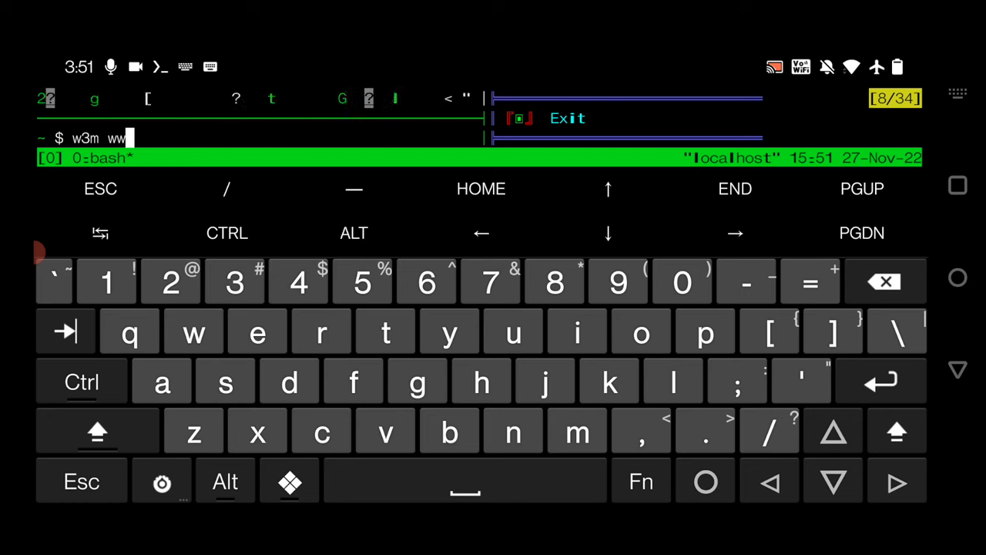